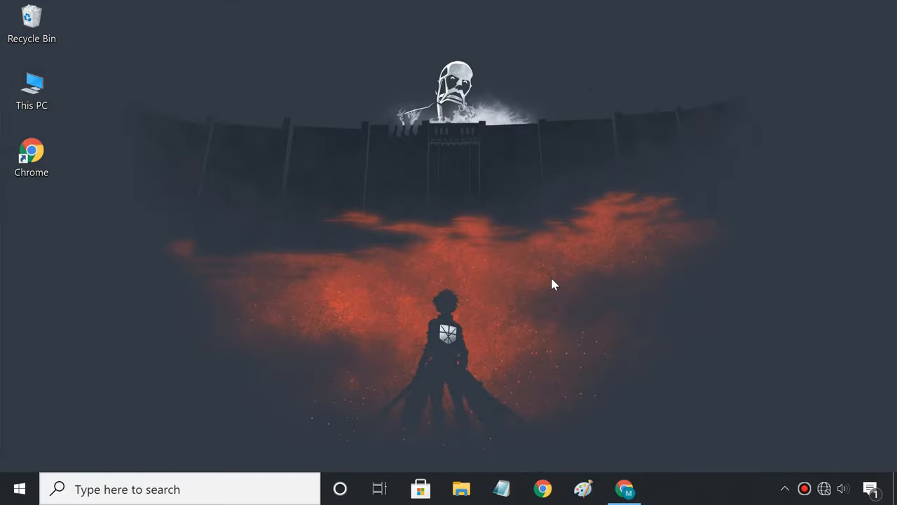
Check the Wi-Fi tray list confirms the laptop is connected to TP-Link, then dismiss it
left_click(825, 487)
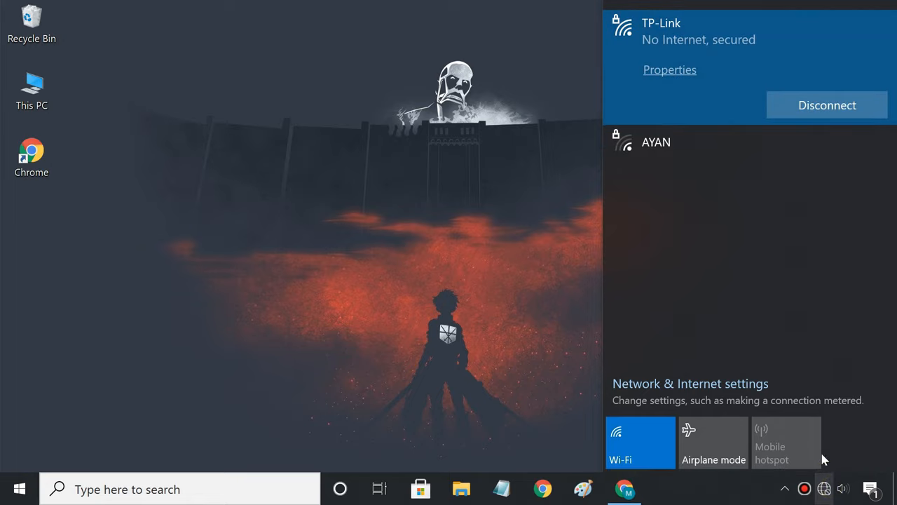
mouse_move(688, 101)
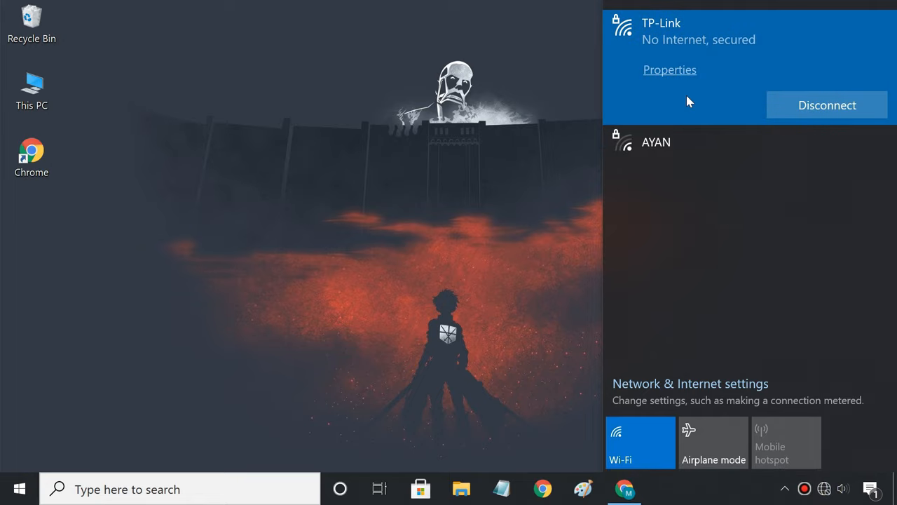
left_click(600, 448)
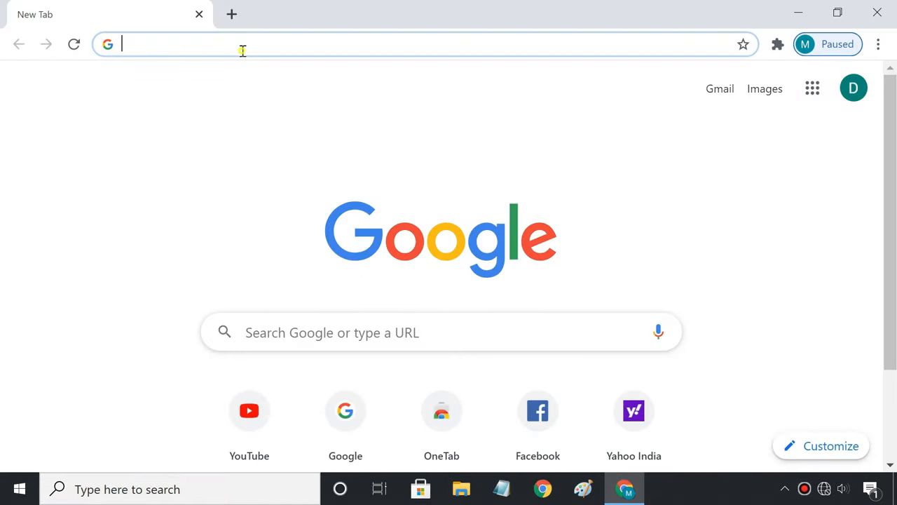
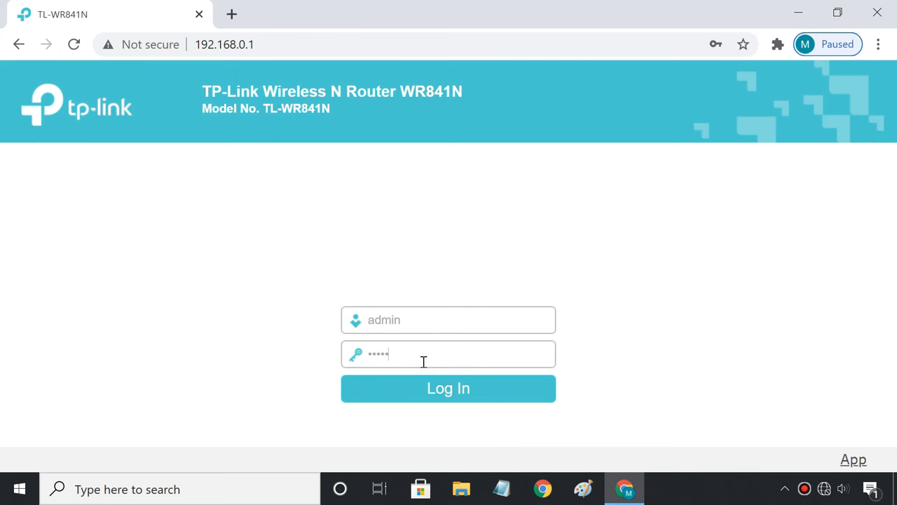
Log into the router at 192.168.0.1 as admin and decline saving the password
left_click(449, 387)
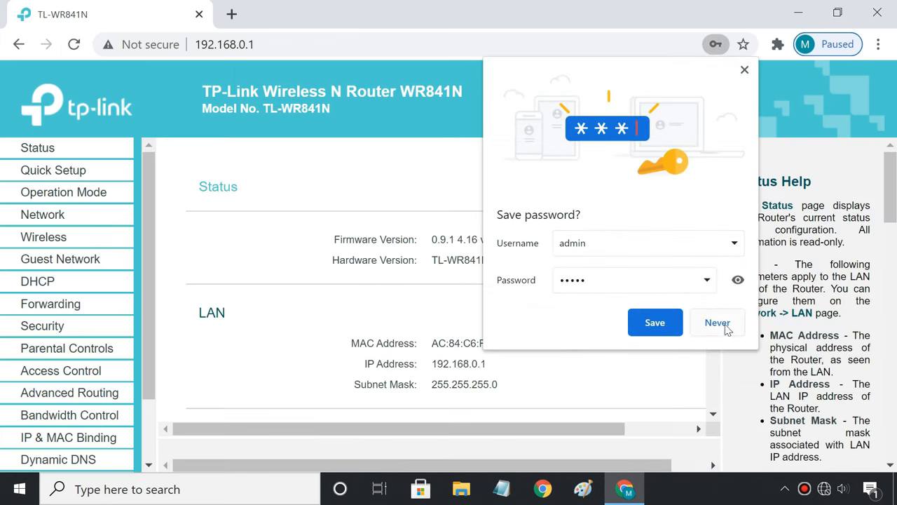
left_click(716, 323)
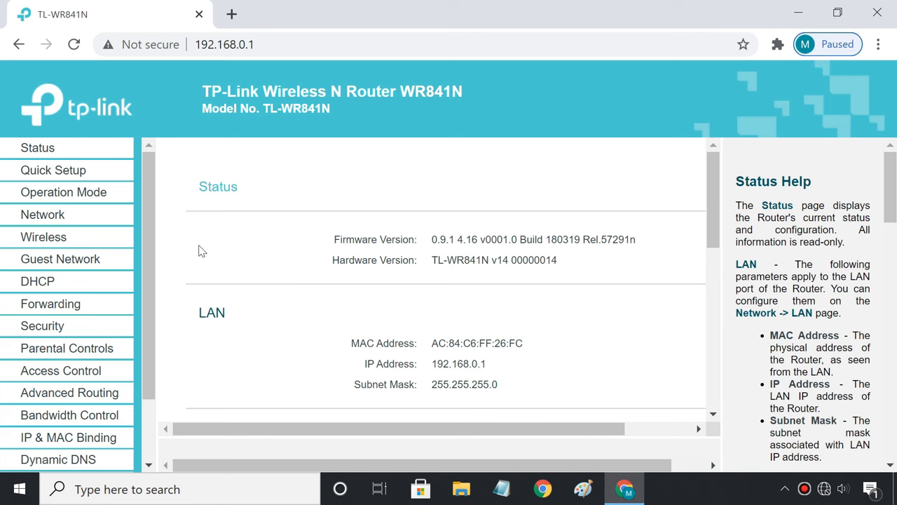
Switch Operation Mode from Wireless Router to Range Extender, saving and accepting the reboot
left_click(63, 192)
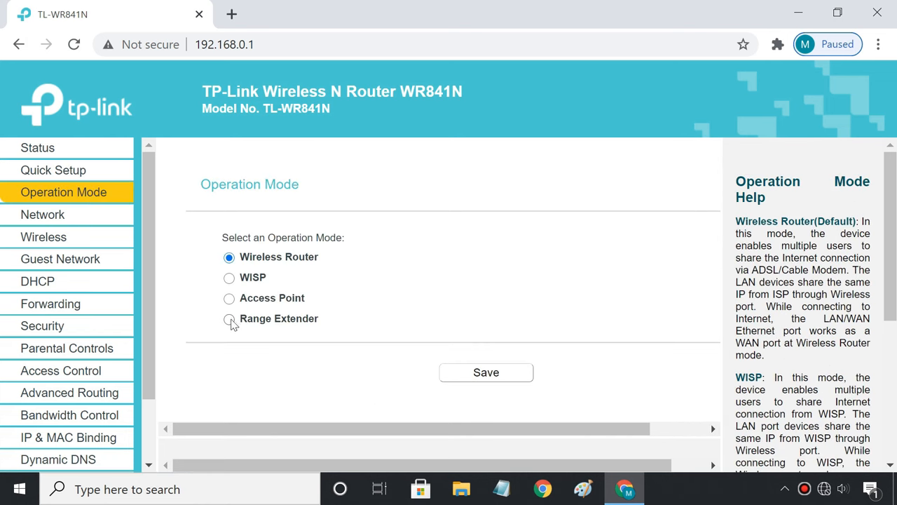
left_click(230, 318)
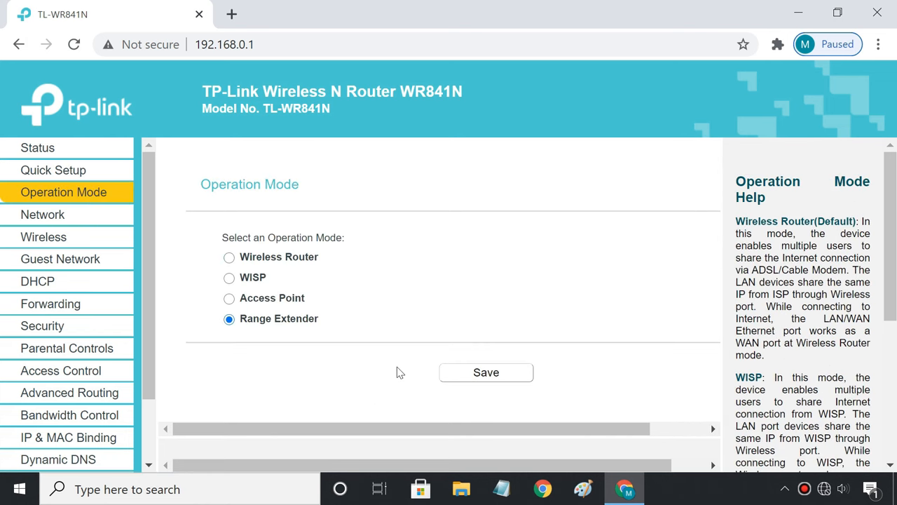
left_click(485, 373)
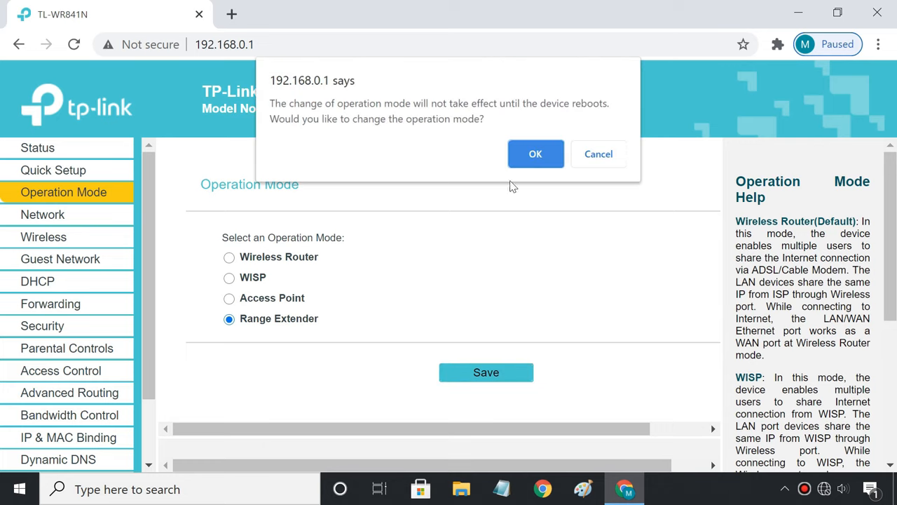
left_click(536, 153)
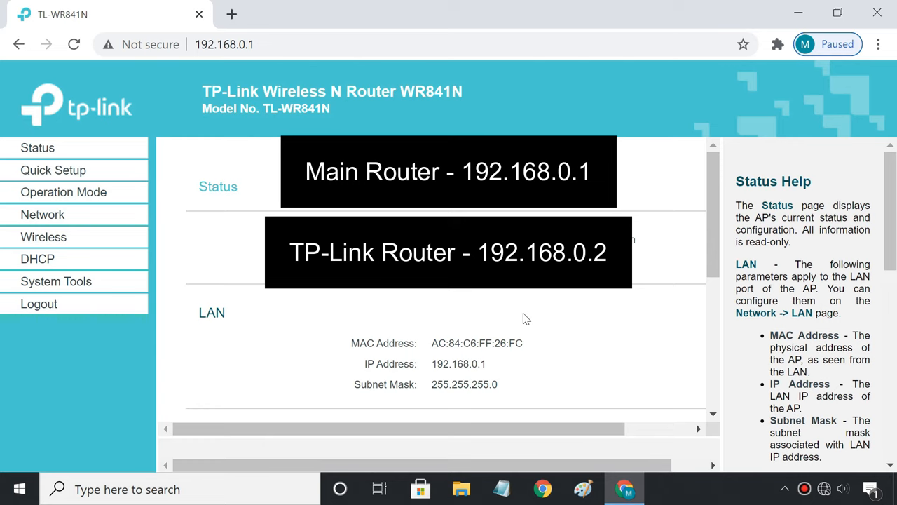
Change the LAN IP address to 192.168.0.2, save it and confirm the reboot
left_click(42, 214)
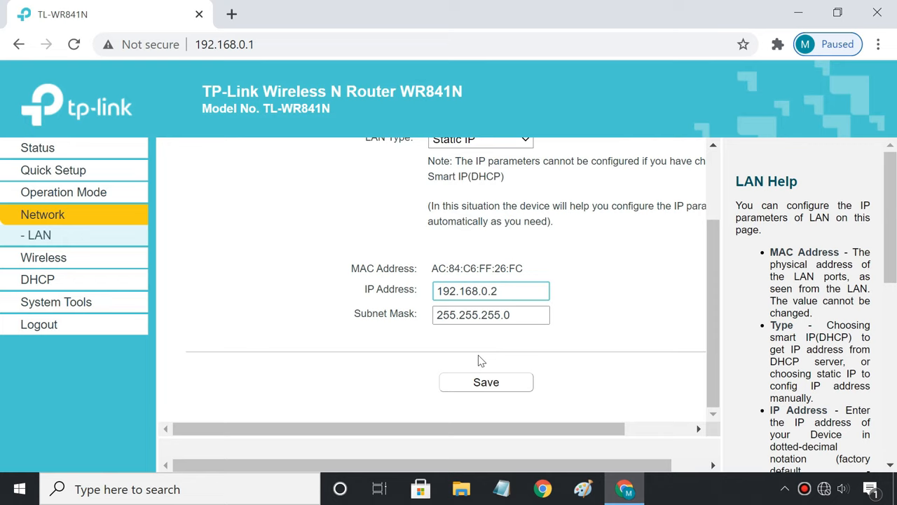
left_click(485, 382)
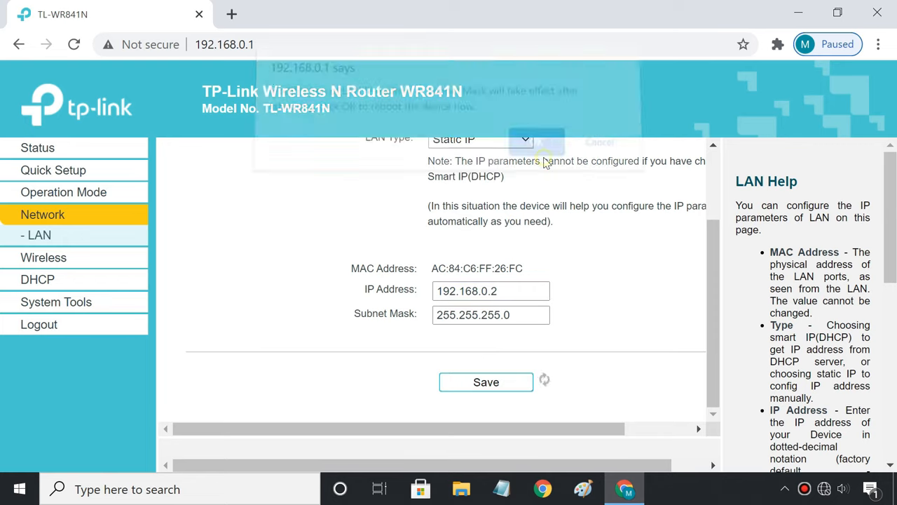
left_click(547, 143)
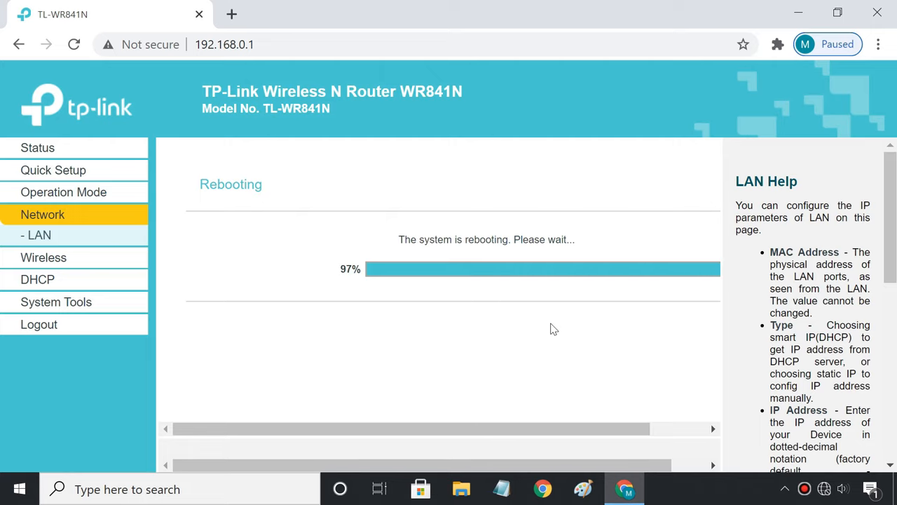
Connect the laptop to the TP-Link_26FC wireless network from the tray list
left_click(824, 488)
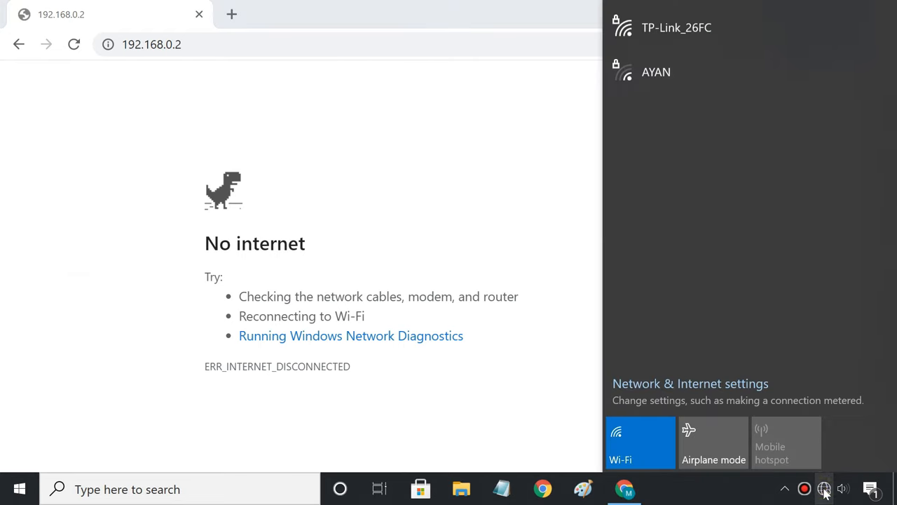
left_click(676, 28)
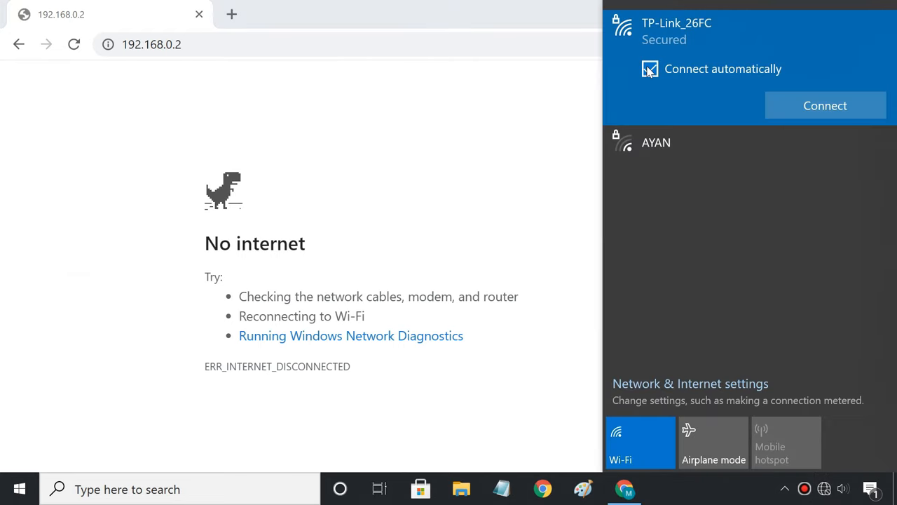
left_click(825, 105)
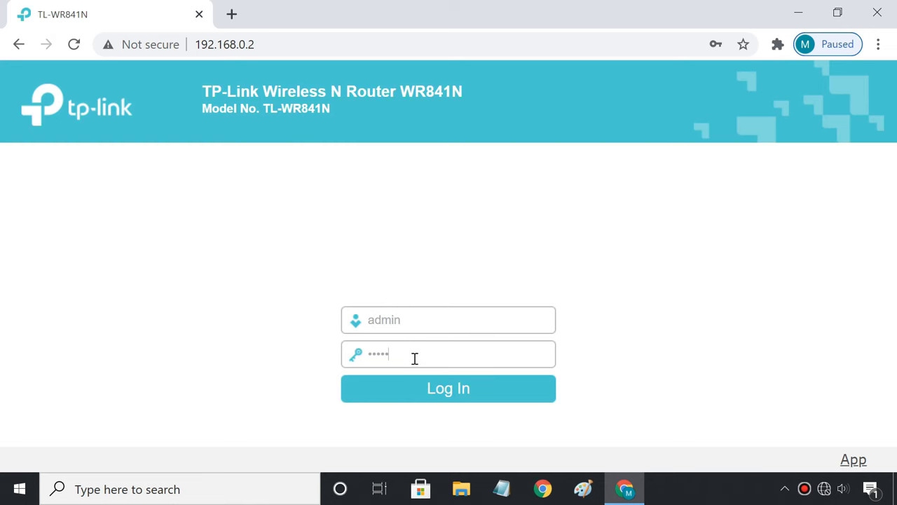
Log into the extender, scan host networks and bridge to AYAN with WPA2-PSK, then save
left_click(448, 389)
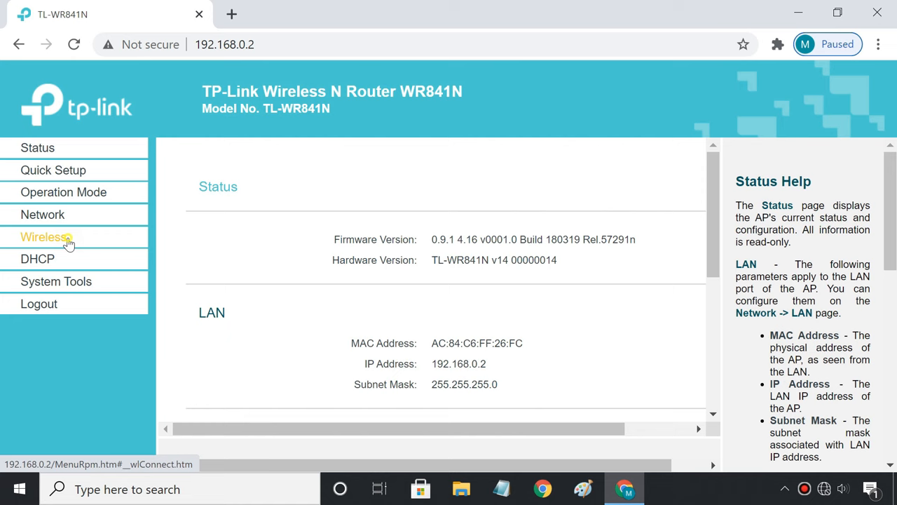
left_click(43, 237)
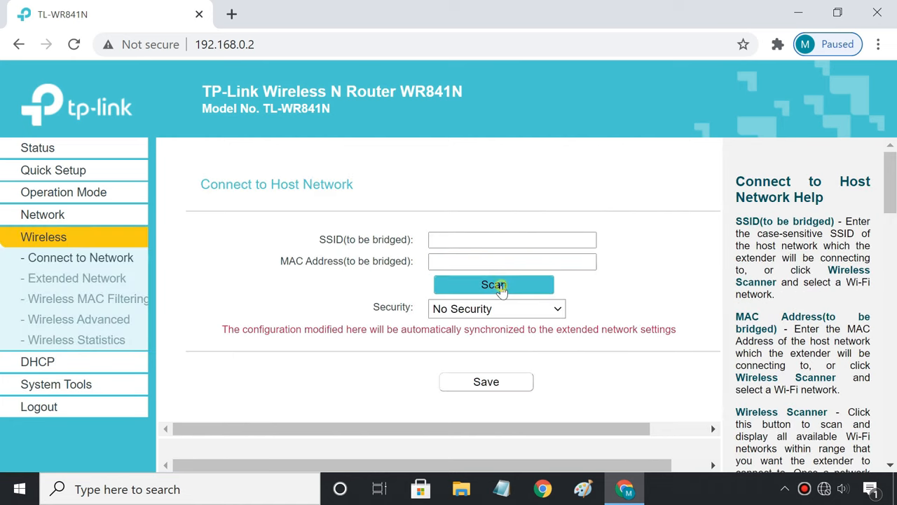
left_click(493, 285)
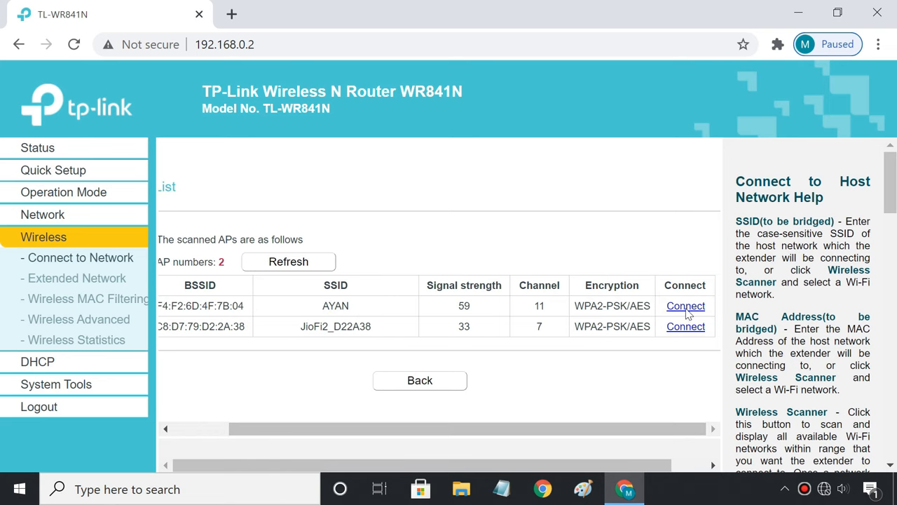
left_click(686, 305)
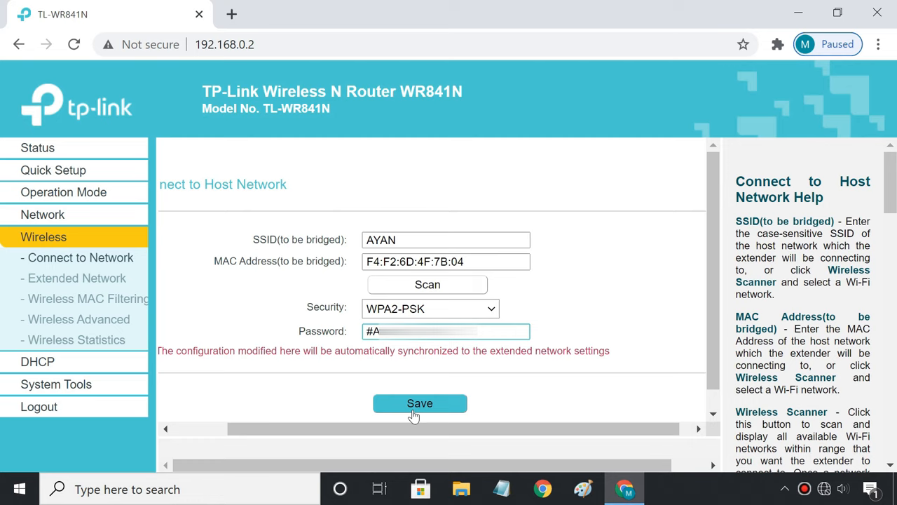
left_click(419, 403)
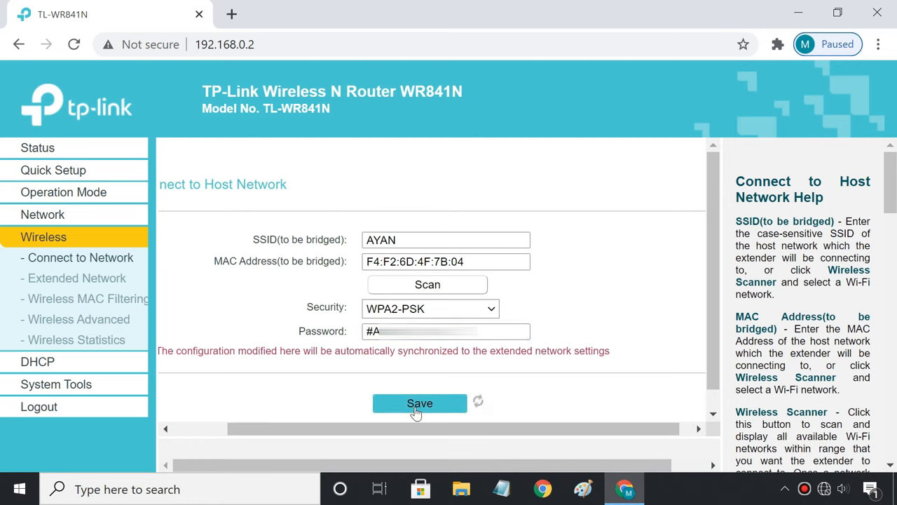
Disconnect from TP-Link_26FC and join AYAN, submitting its security key
left_click(825, 488)
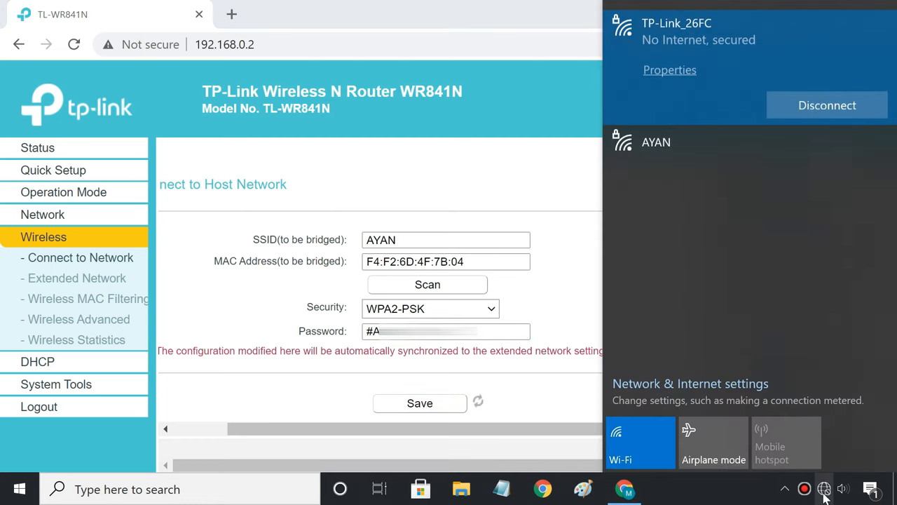
left_click(827, 105)
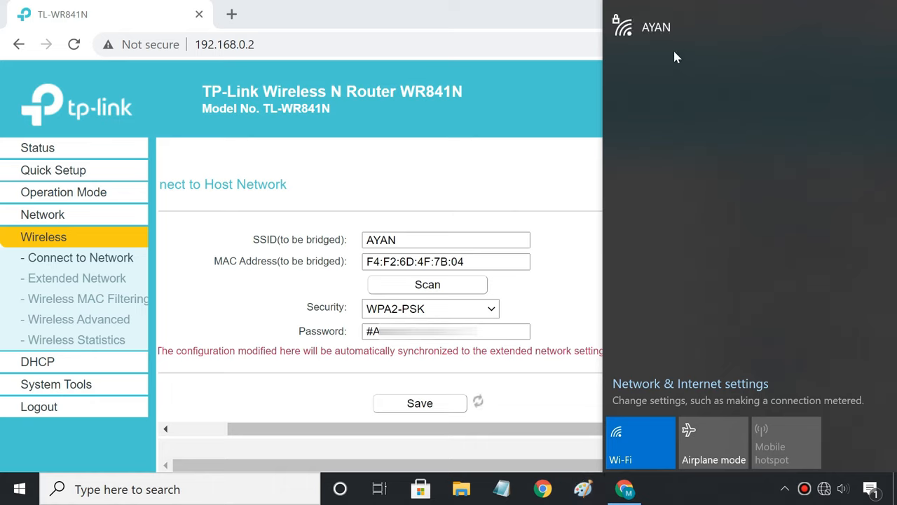
left_click(656, 27)
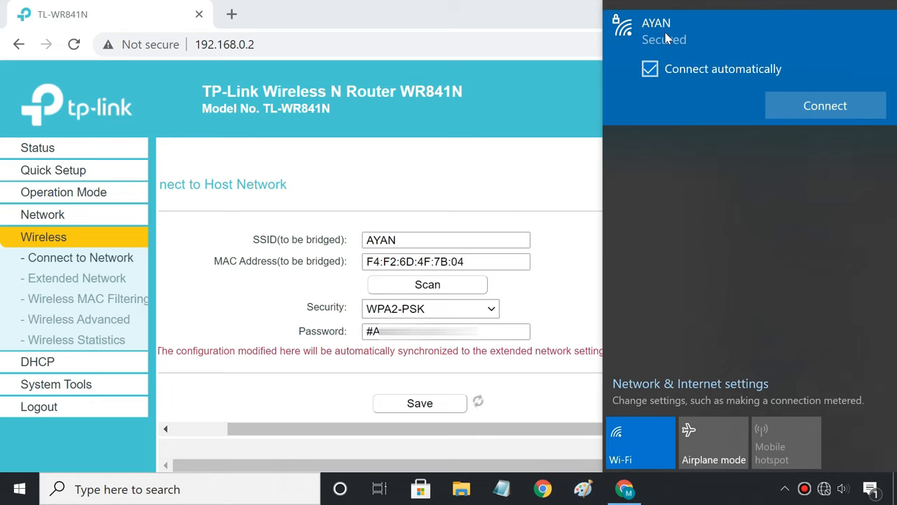
mouse_move(653, 95)
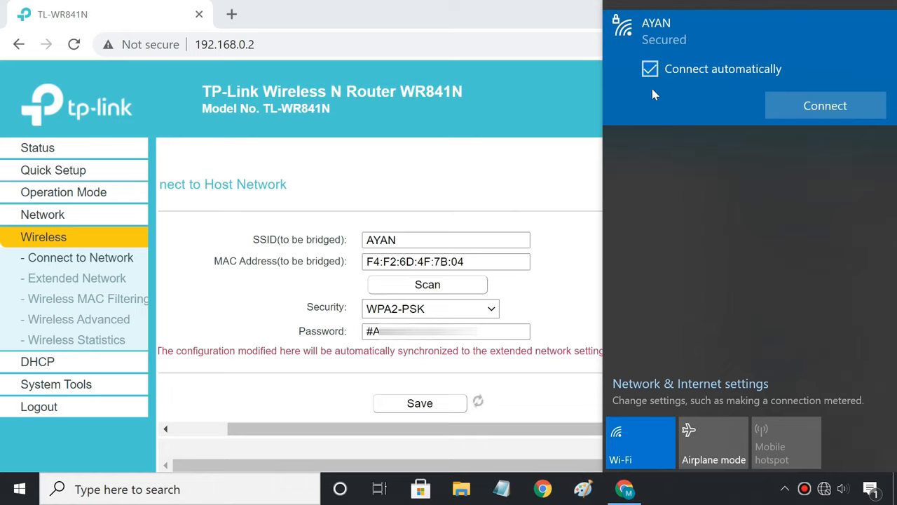
left_click(825, 105)
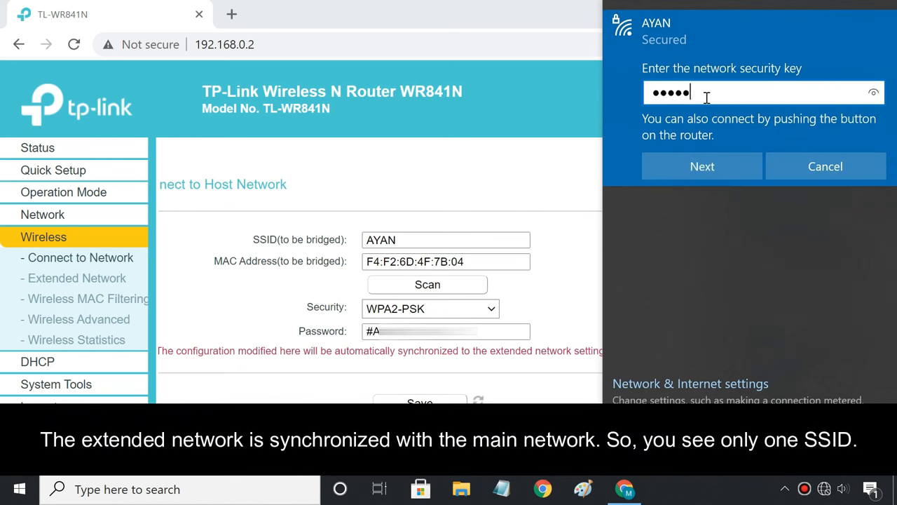
left_click(701, 165)
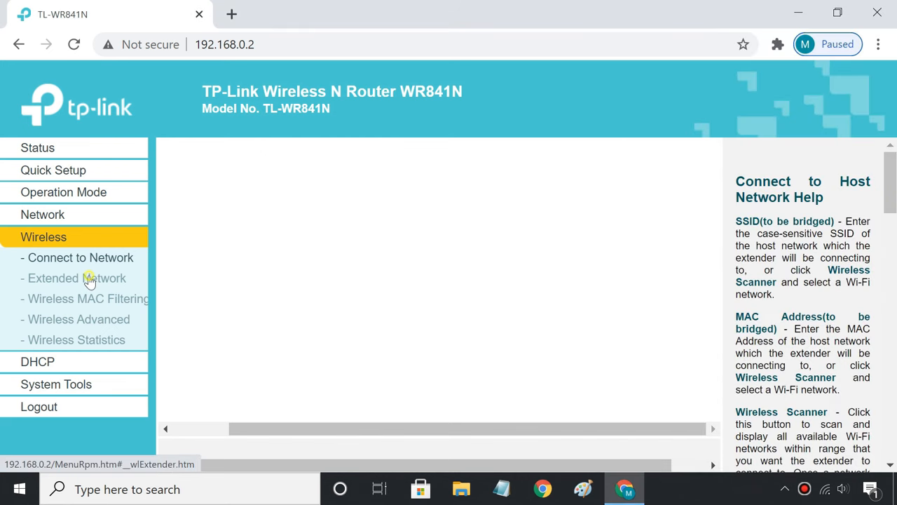
View the Wireless > Extended Network page of the extender
left_click(76, 278)
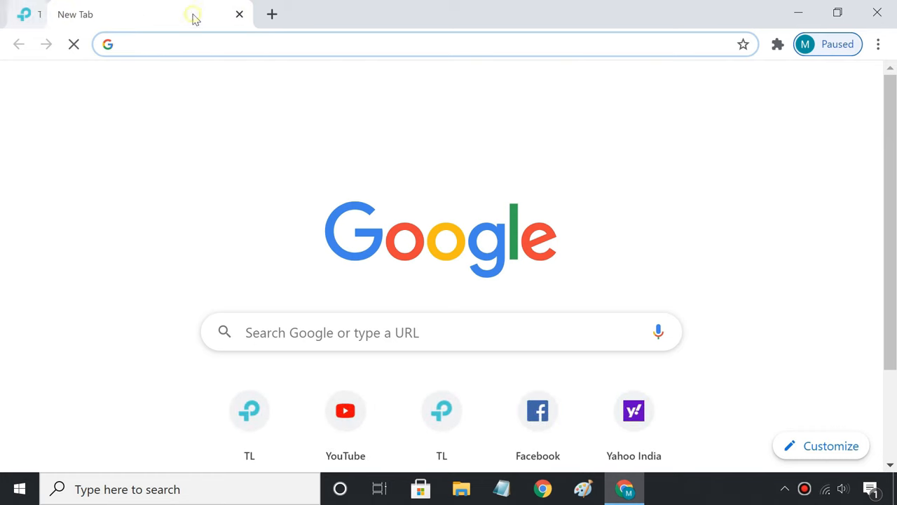
Join the repeater network AYAN-2, entering and submitting its security key
left_click(826, 488)
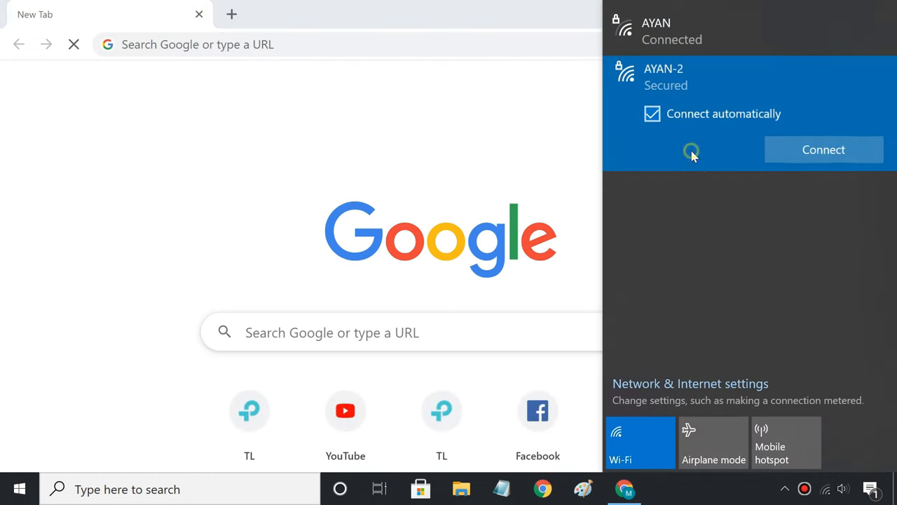
left_click(824, 148)
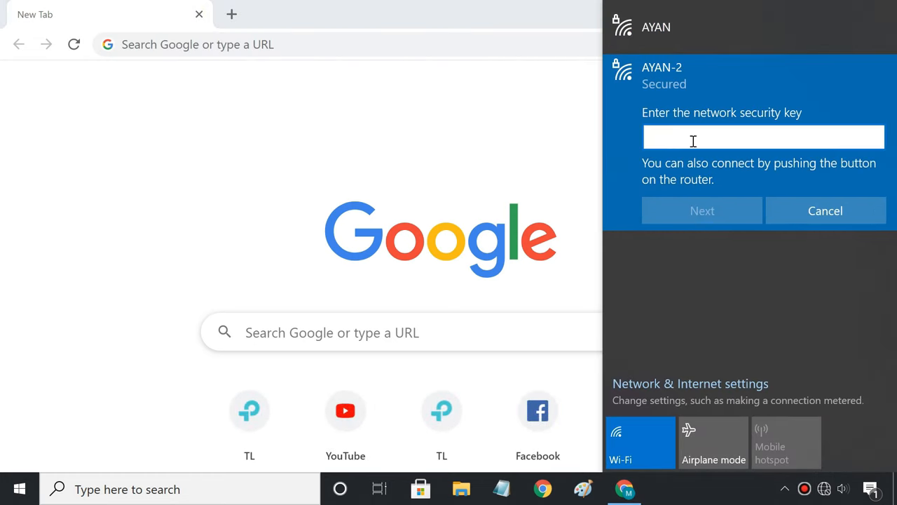
type("password")
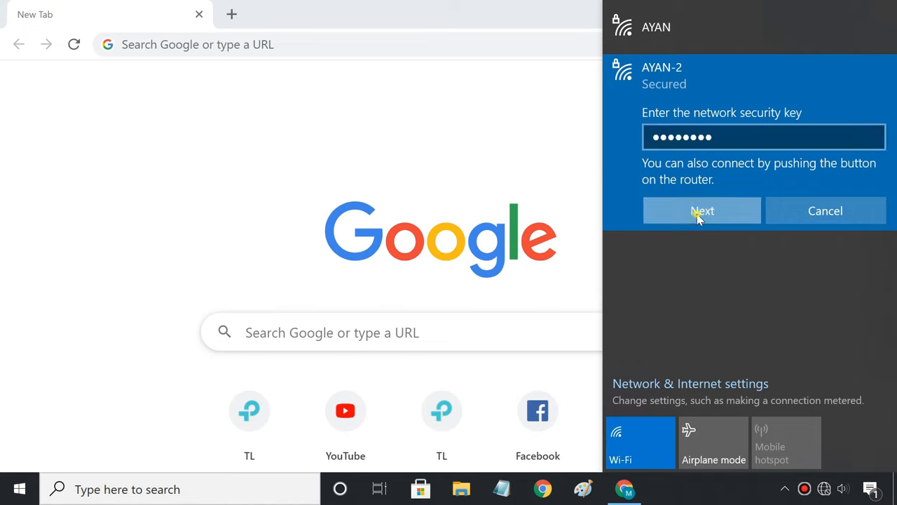
left_click(701, 210)
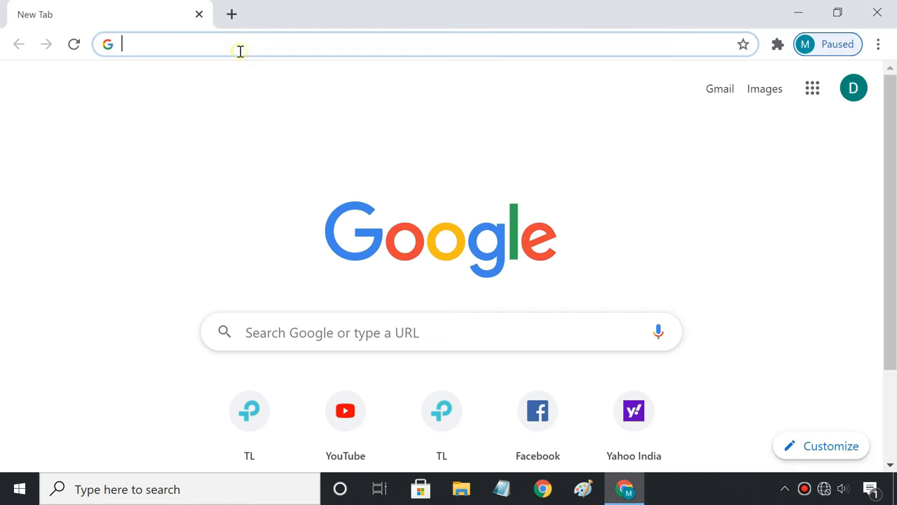
At 192.168.0.2, set the DHCP Server to Disable and save the DHCP settings
type("192.168.0.2")
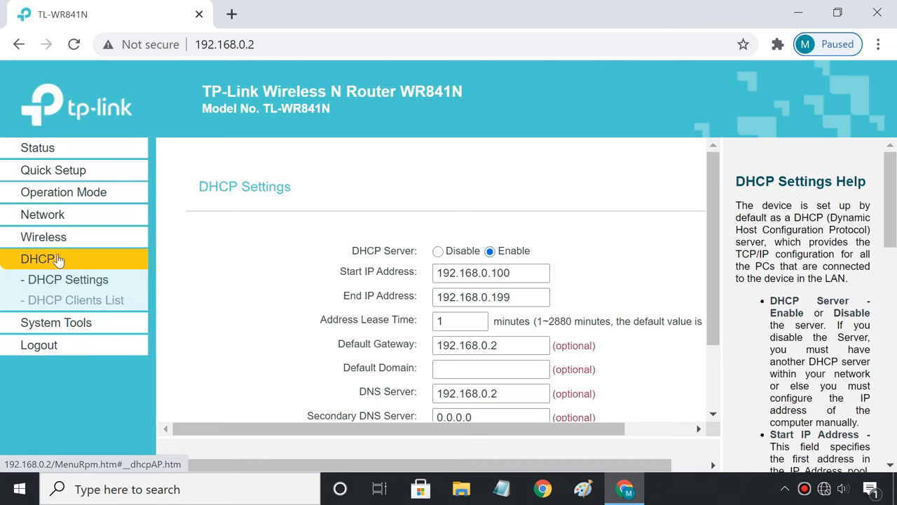
left_click(438, 250)
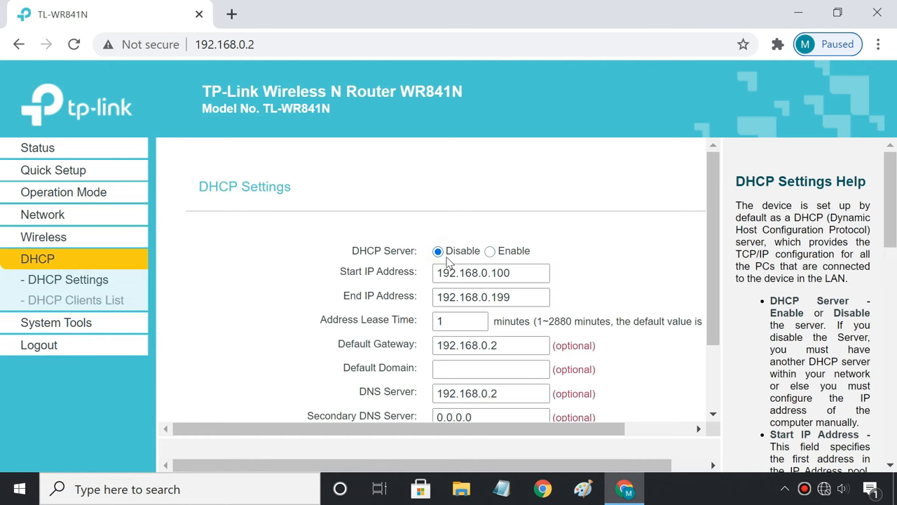
scroll("down", 3)
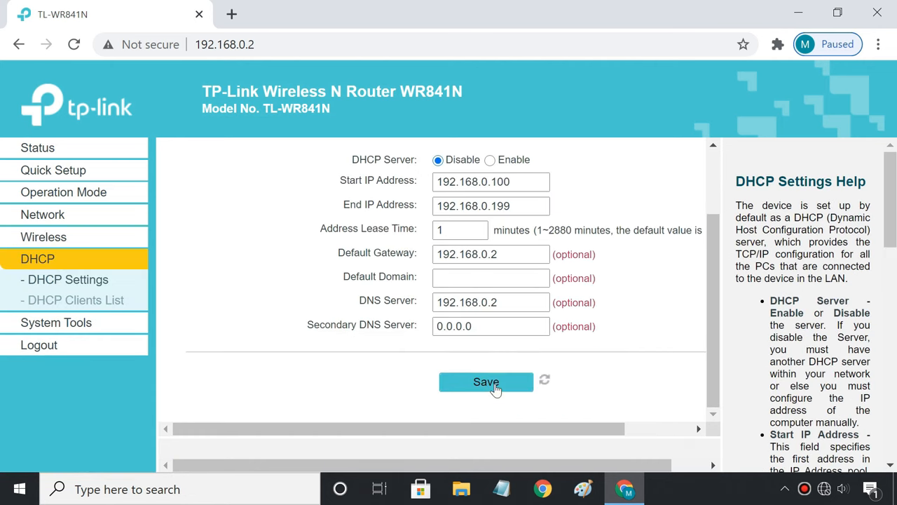
left_click(232, 14)
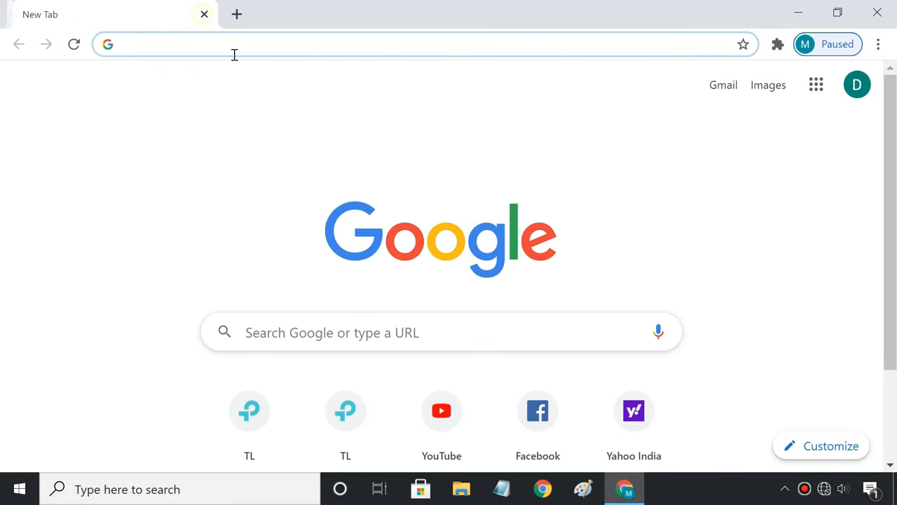
Disconnect and reconnect the laptop to AYAN-2, then test browsing to bing.com in Chrome
left_click(824, 488)
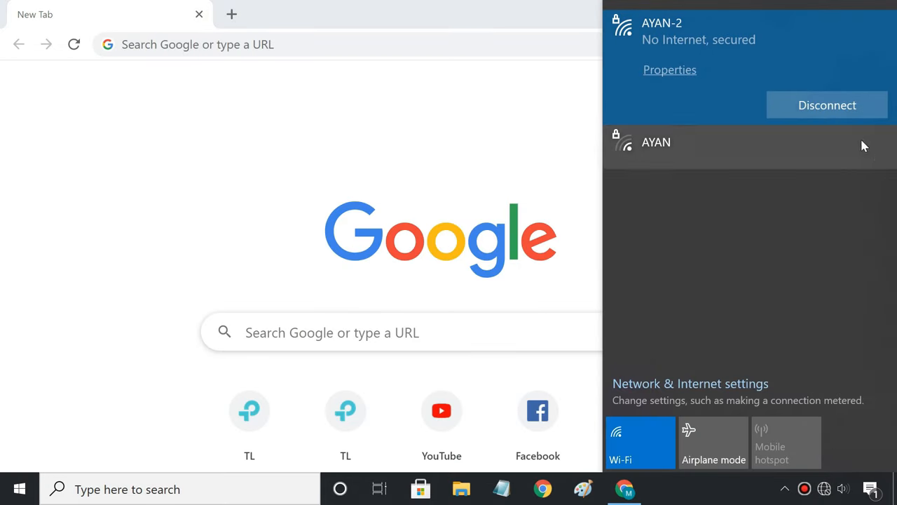
left_click(827, 104)
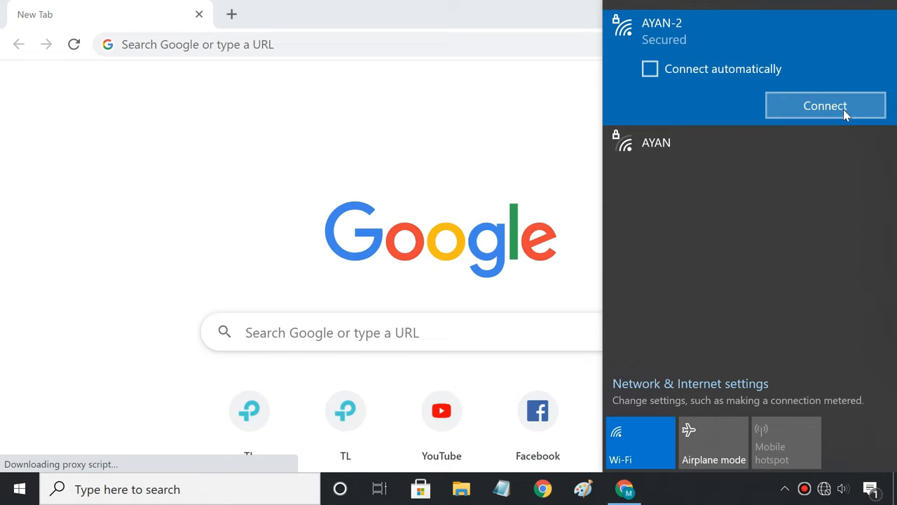
left_click(824, 105)
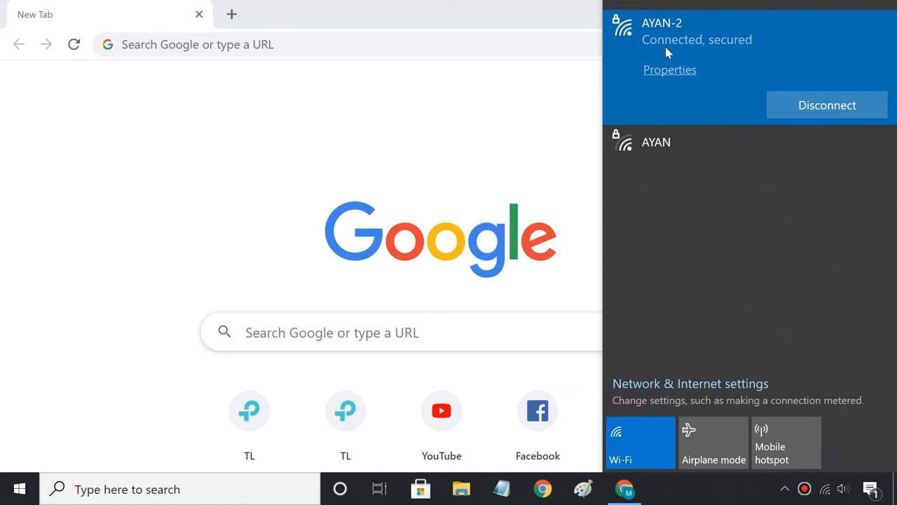
type("bing.com")
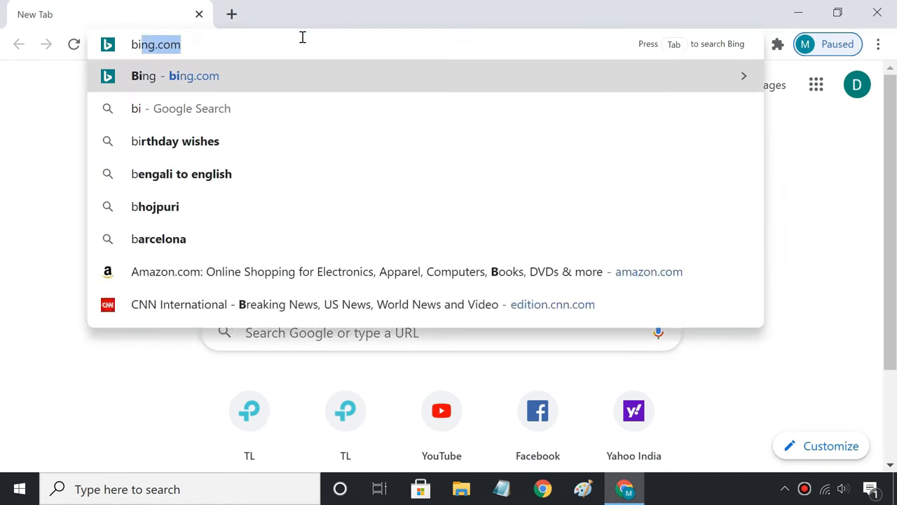